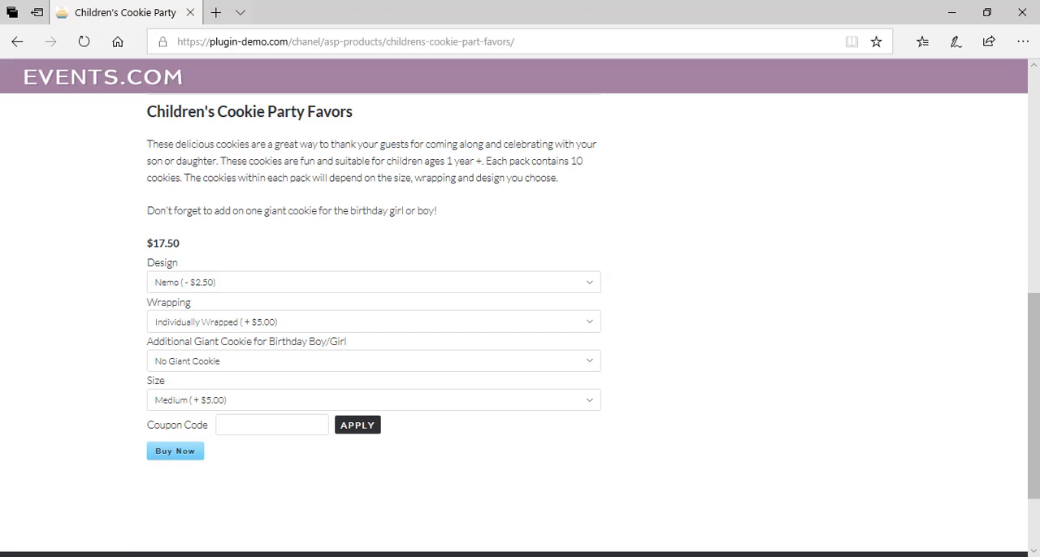
{"action": "mouse_move", "coordinate": [163, 201]}
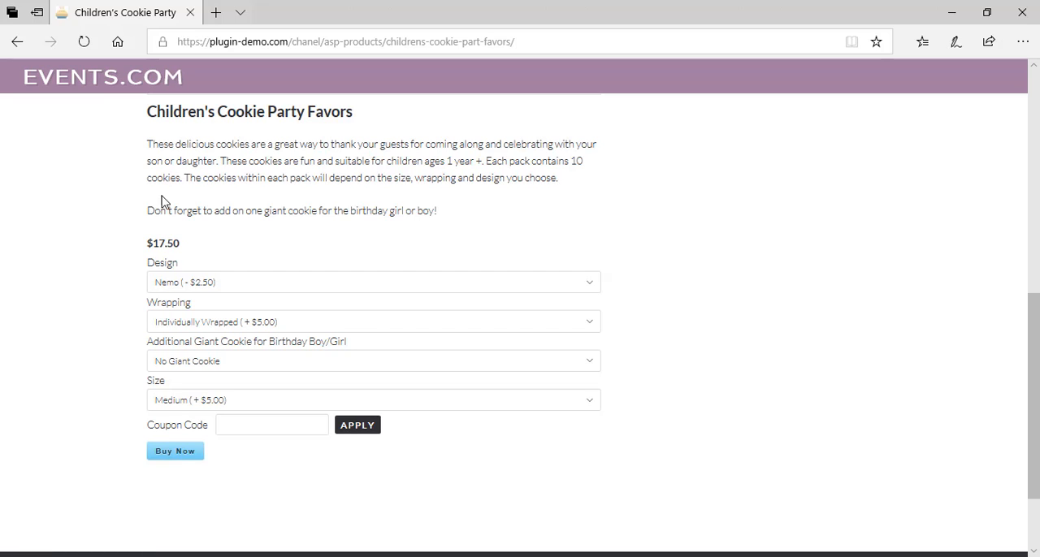
{"action": "mouse_move", "coordinate": [279, 465]}
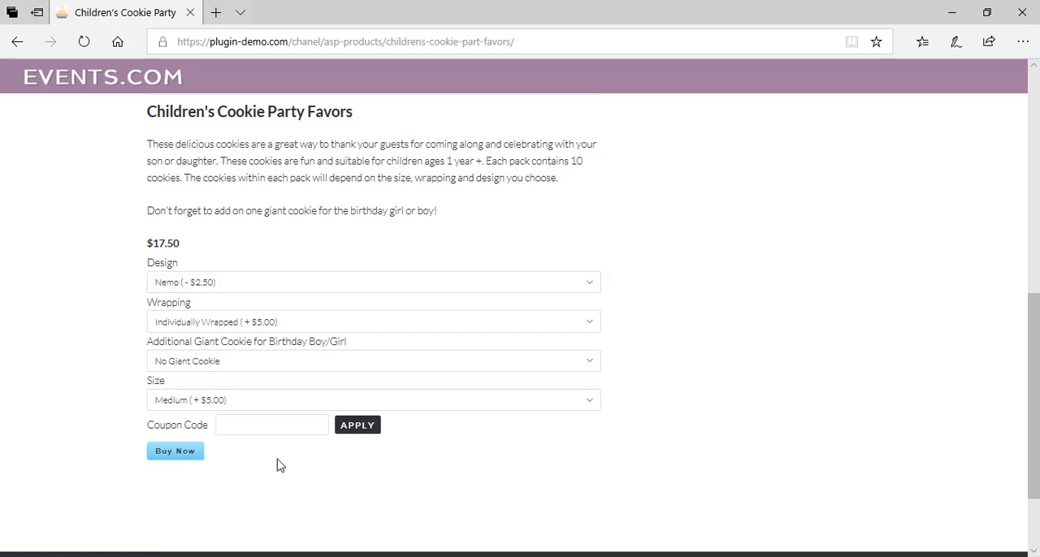
{"action": "mouse_move", "coordinate": [218, 442]}
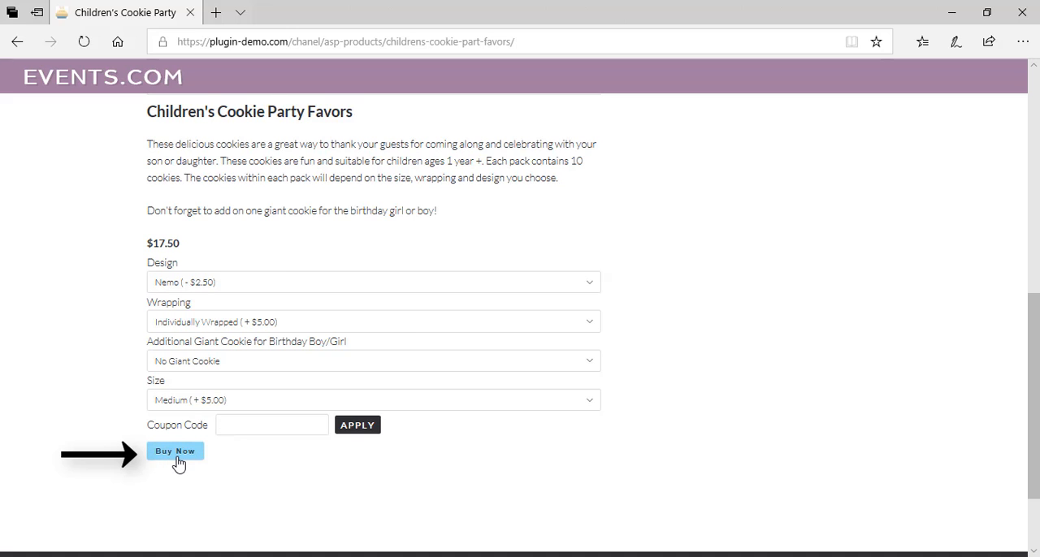
Start checkout via Buy Now for the $17.50 Children's Cookie Party Favors pack.
{"action": "left_click", "coordinate": [175, 452]}
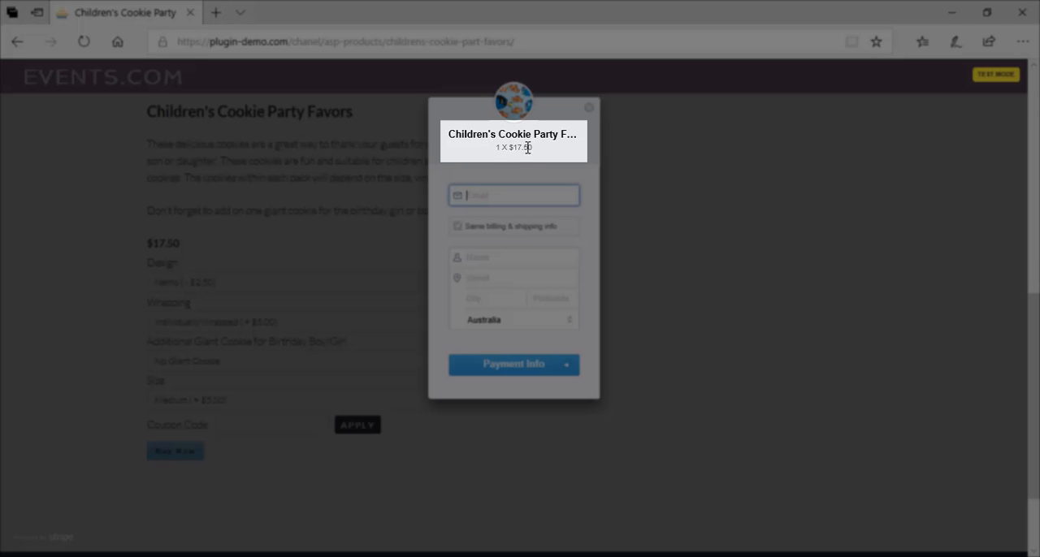
{"action": "mouse_move", "coordinate": [535, 153]}
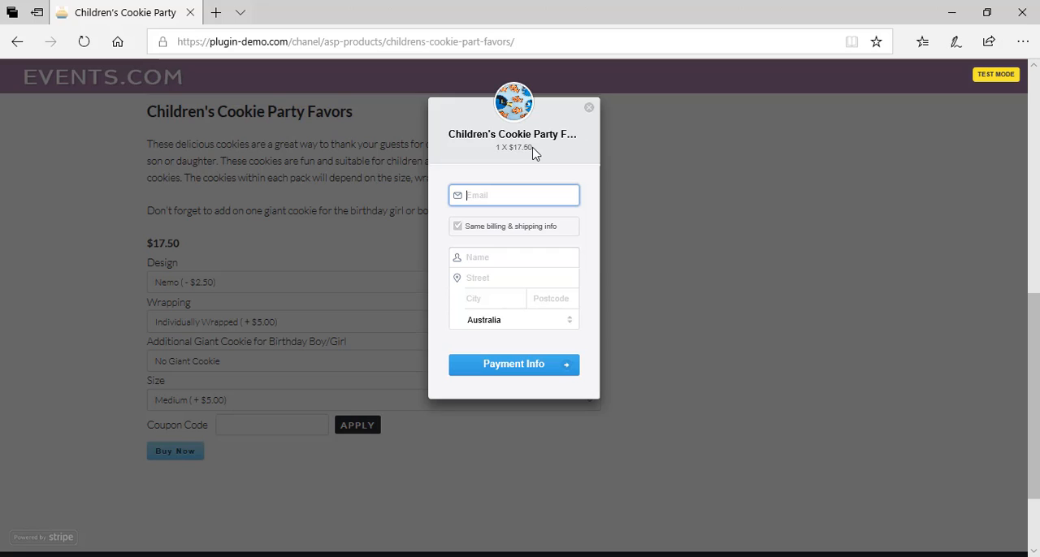
{"action": "mouse_move", "coordinate": [1014, 74]}
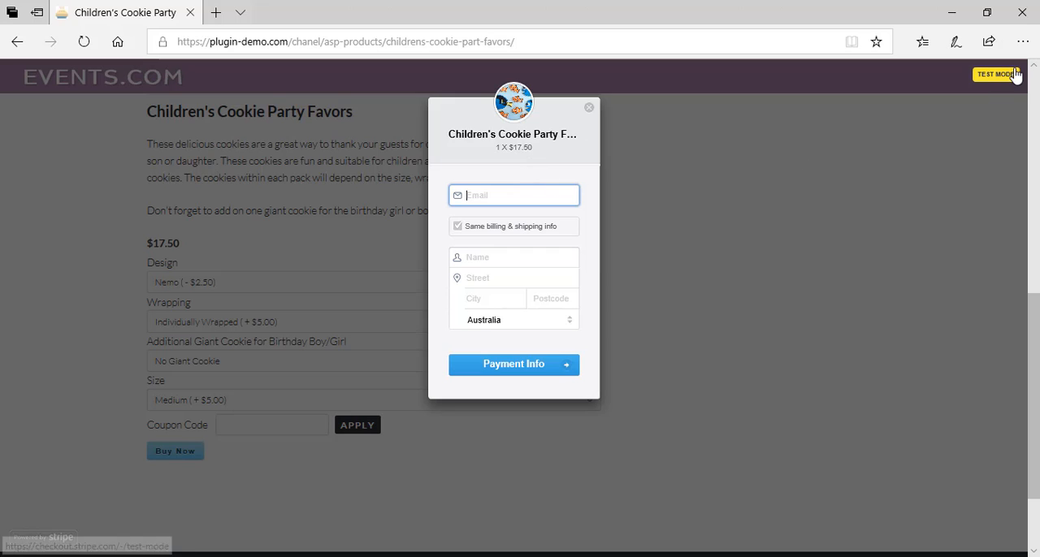
{"action": "mouse_move", "coordinate": [1014, 57]}
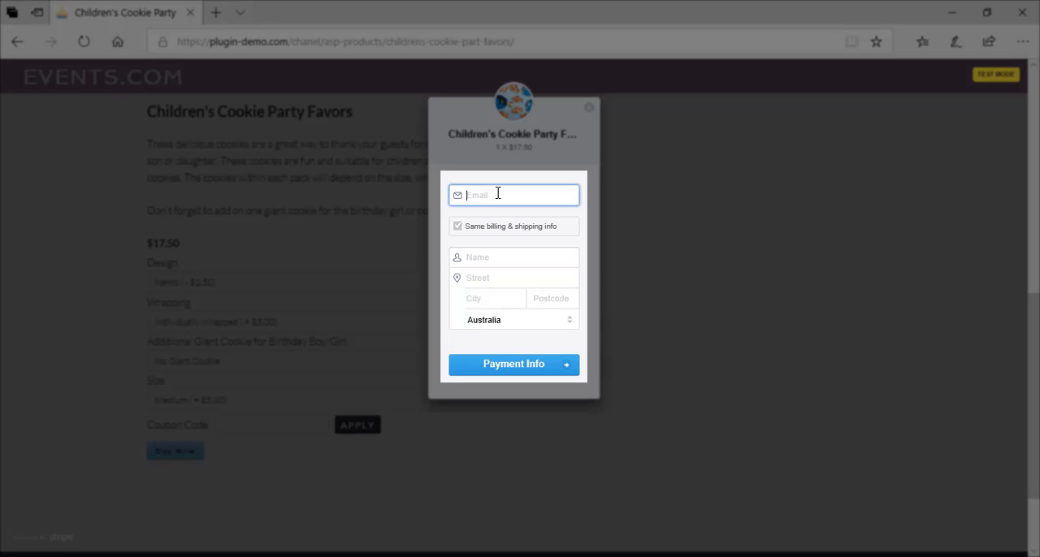
Fill the test email, name Tester, Test Street, Test City, postcode 2000 and continue to Payment Info.
{"action": "type", "text": "test"}
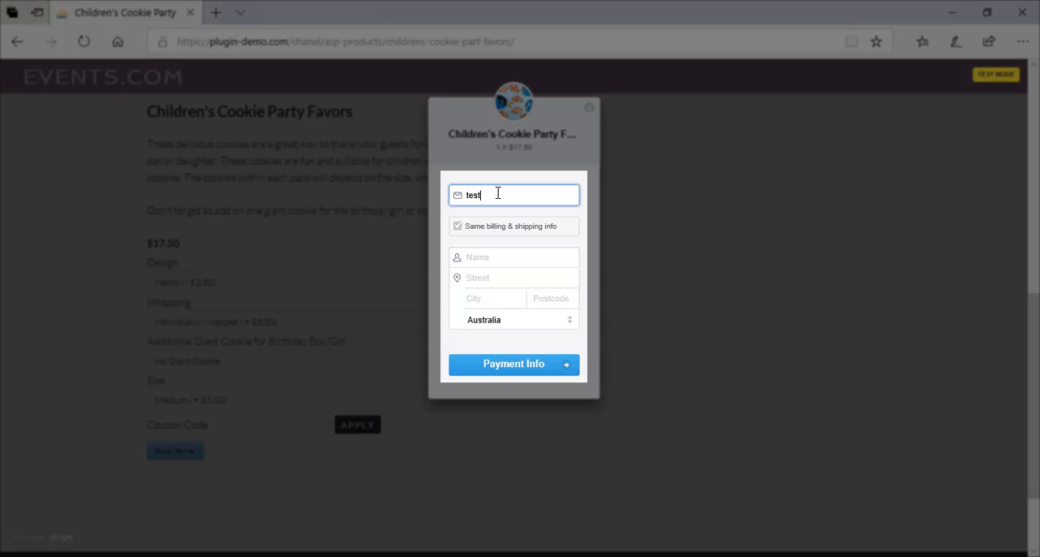
{"action": "type", "text": "2000"}
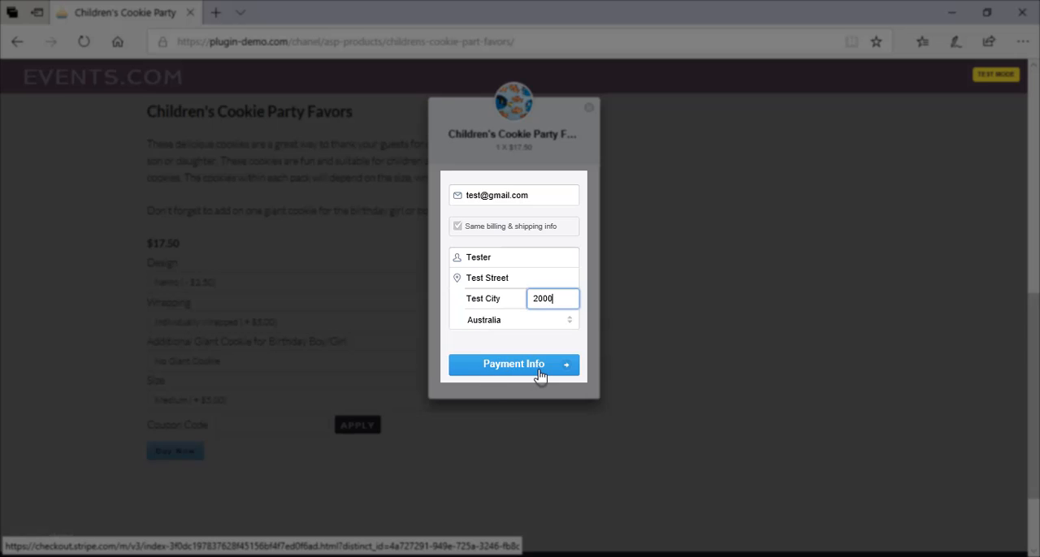
{"action": "left_click", "coordinate": [514, 364]}
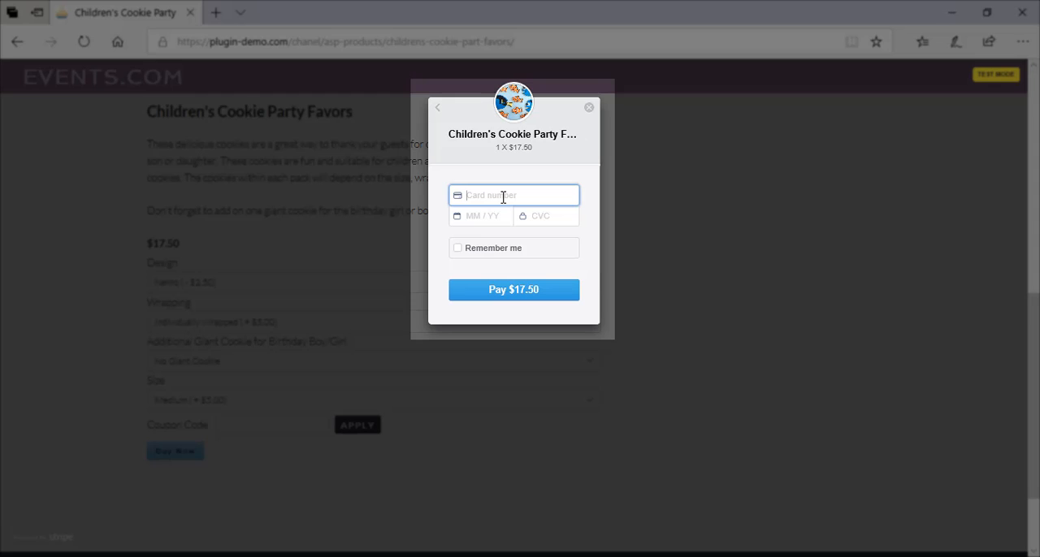
{"action": "type", "text": "4242 4242 4242 4242"}
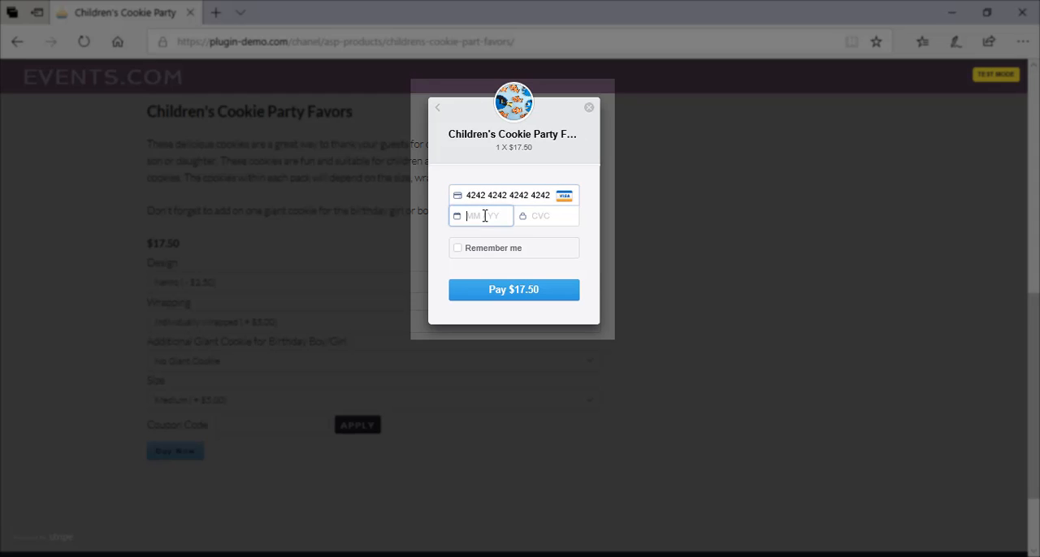
{"action": "left_click", "coordinate": [481, 214]}
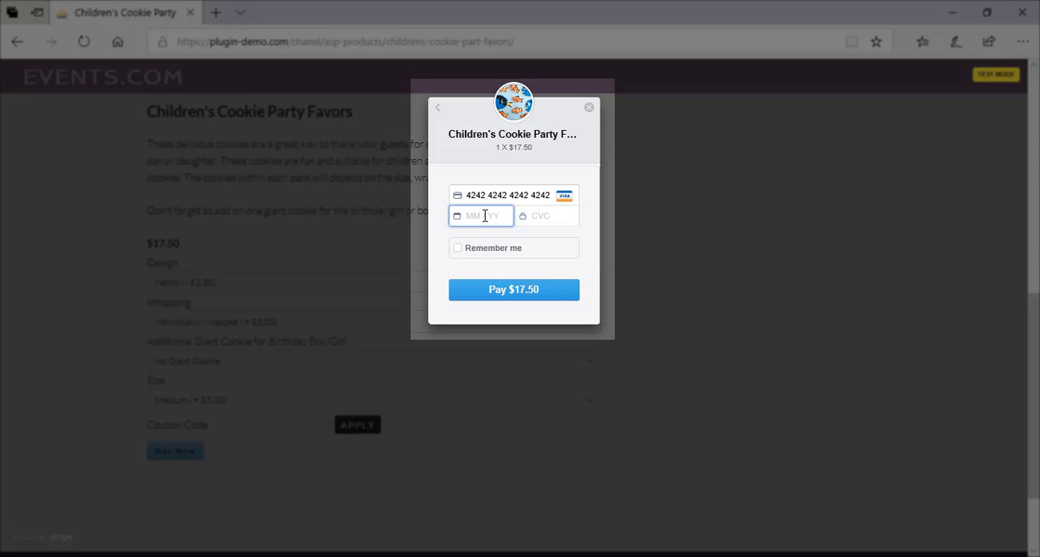
{"action": "type", "text": "03 / 20"}
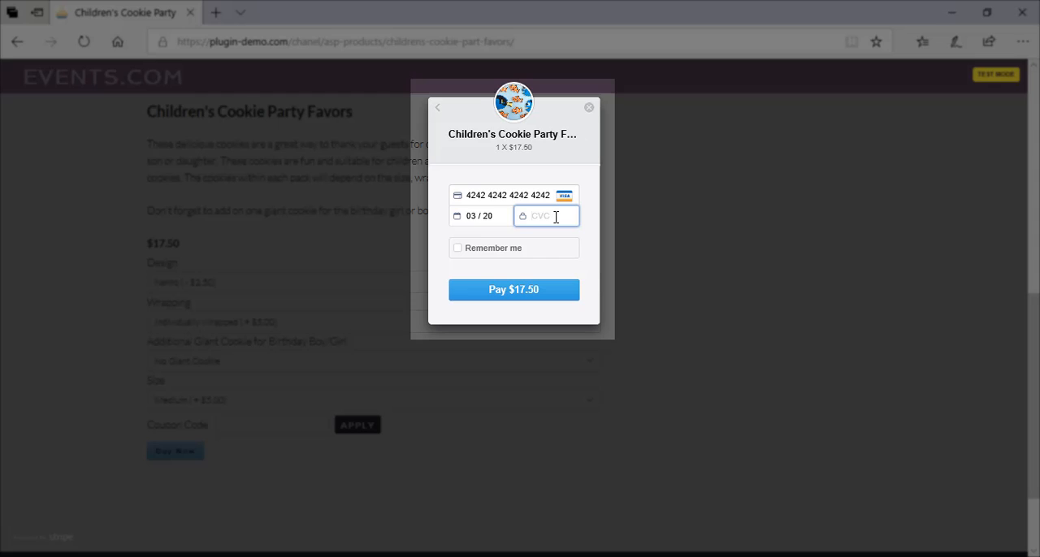
{"action": "type", "text": "123"}
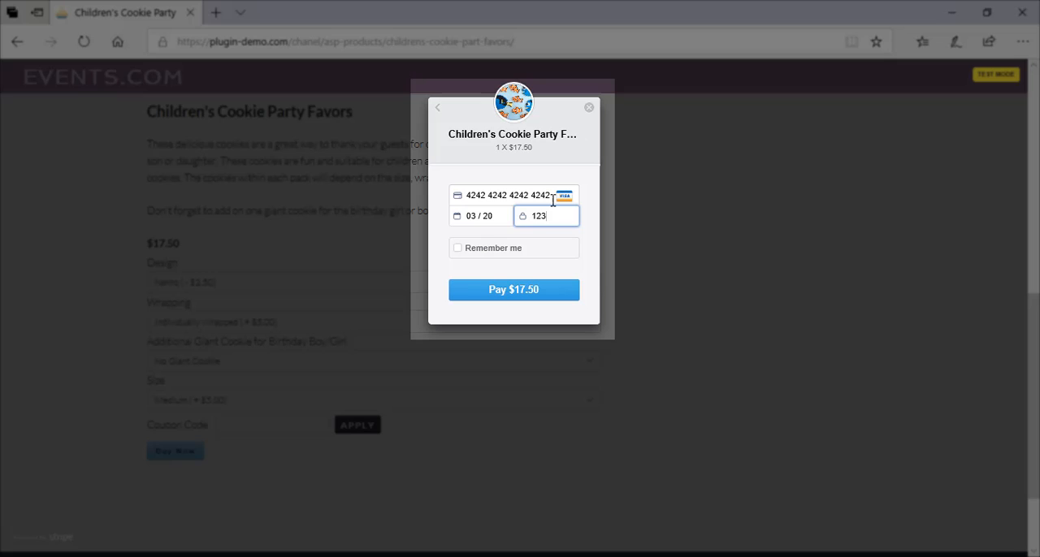
{"action": "left_click", "coordinate": [503, 195]}
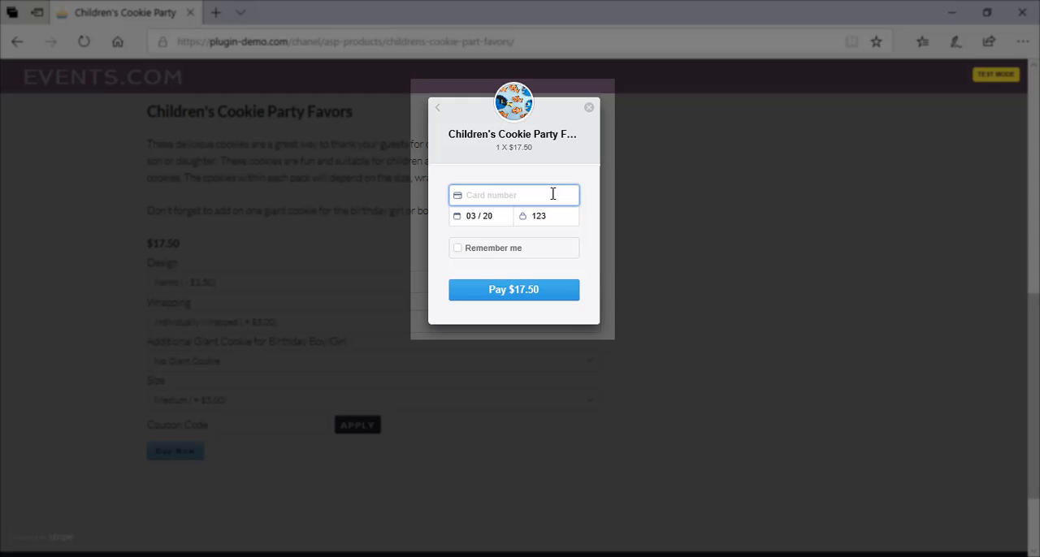
{"action": "type", "text": "5555 5555 5555 444"}
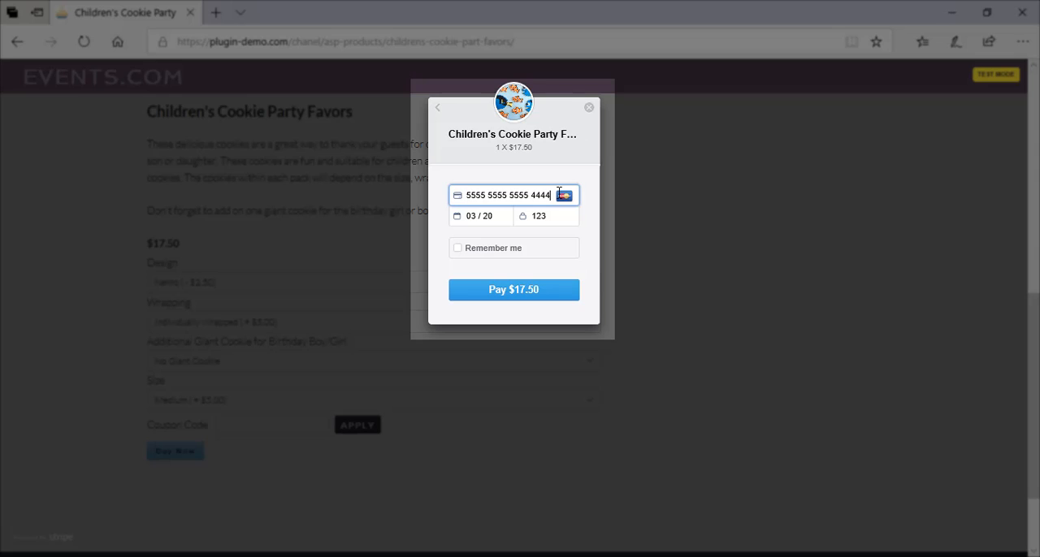
{"action": "type", "text": "4242 4242 4242 4242"}
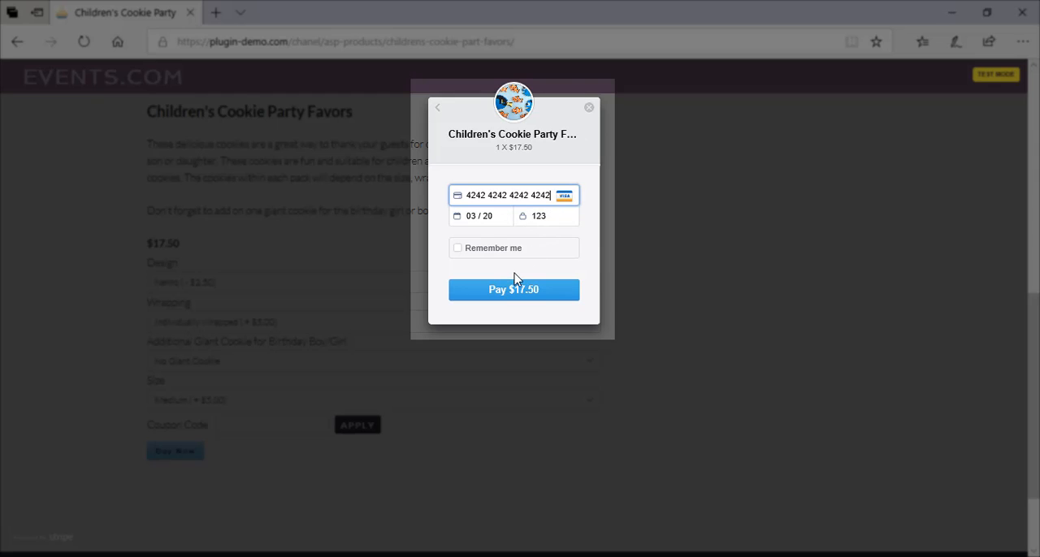
Pay $17.50 and review the Checkout-Result purchase summary and transaction ID.
{"action": "left_click", "coordinate": [513, 289]}
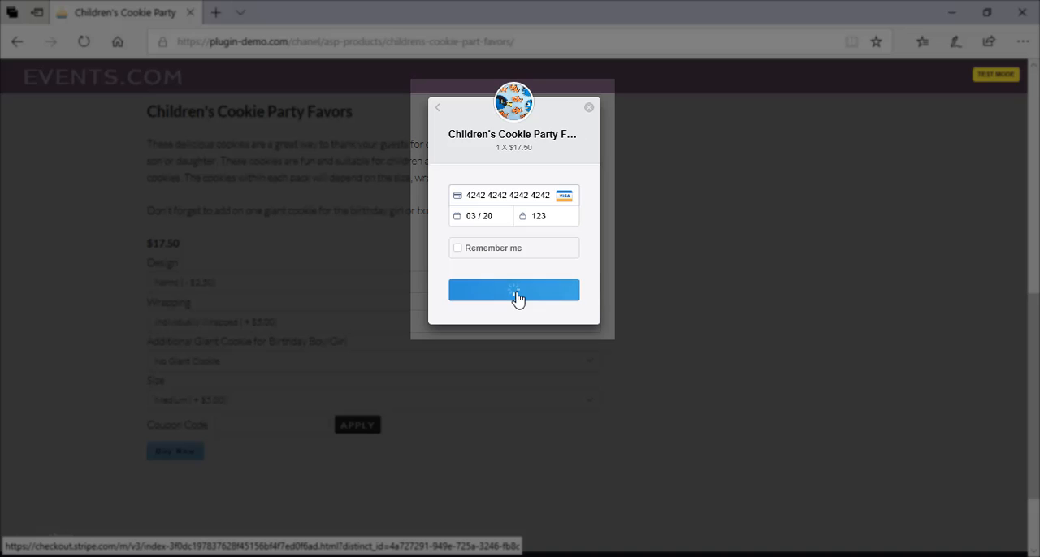
{"action": "left_click", "coordinate": [514, 289]}
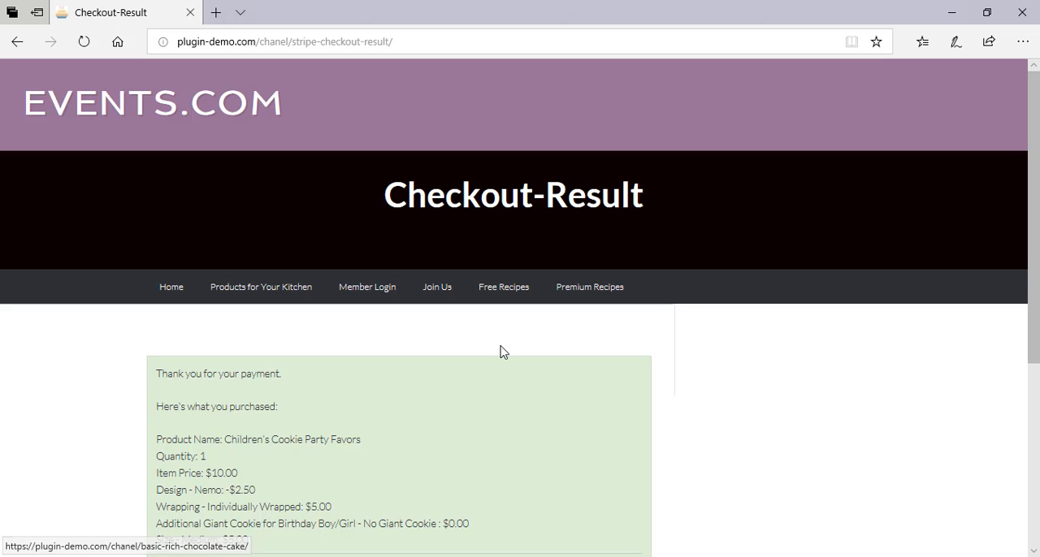
{"action": "scroll", "scroll_direction": "down", "scroll_amount": 3}
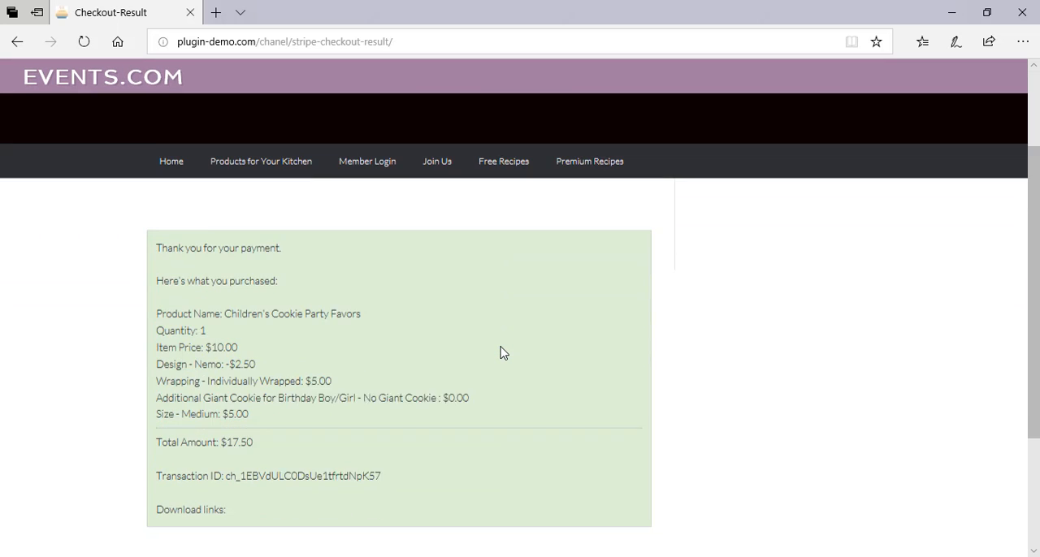
{"action": "scroll", "scroll_direction": "down", "scroll_amount": 3}
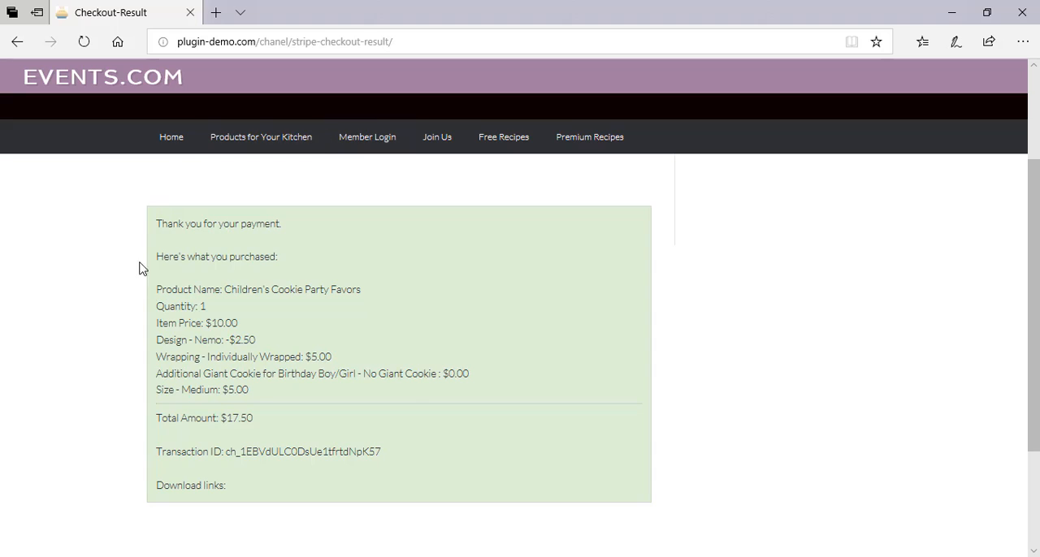
{"action": "mouse_move", "coordinate": [350, 510]}
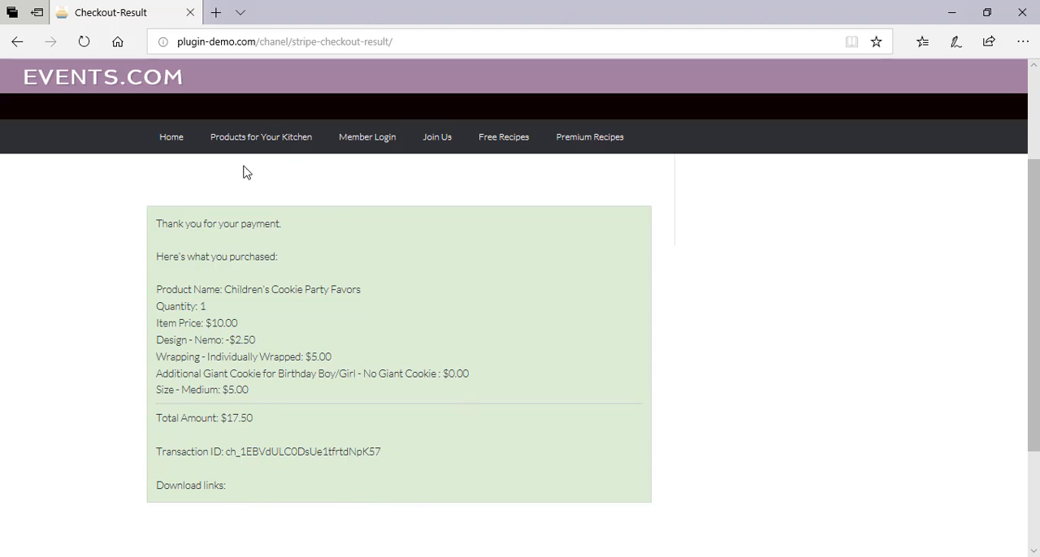
{"action": "mouse_move", "coordinate": [163, 471]}
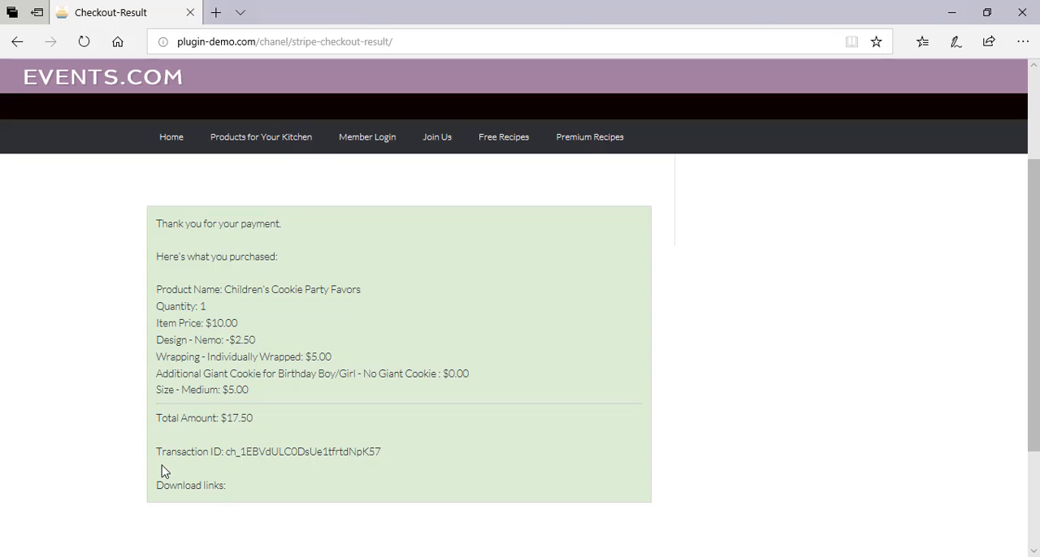